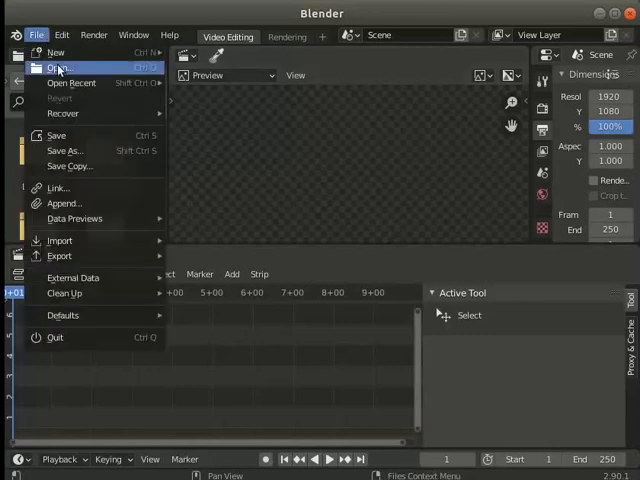
# Step: Open annotate.blend from the Videos folder
pyautogui.click(57, 68)
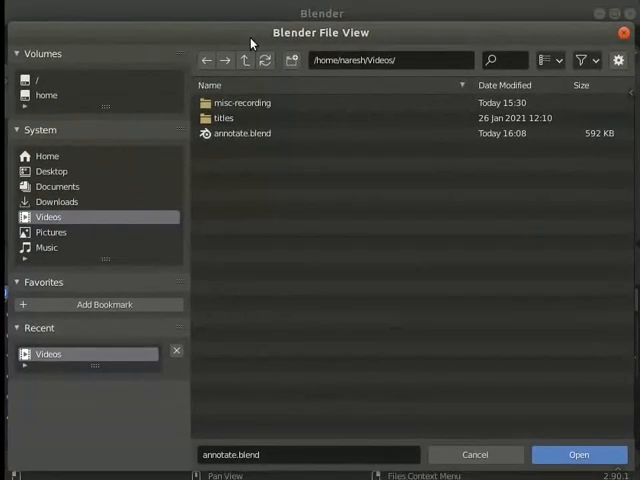
pyautogui.moveTo(126, 219)
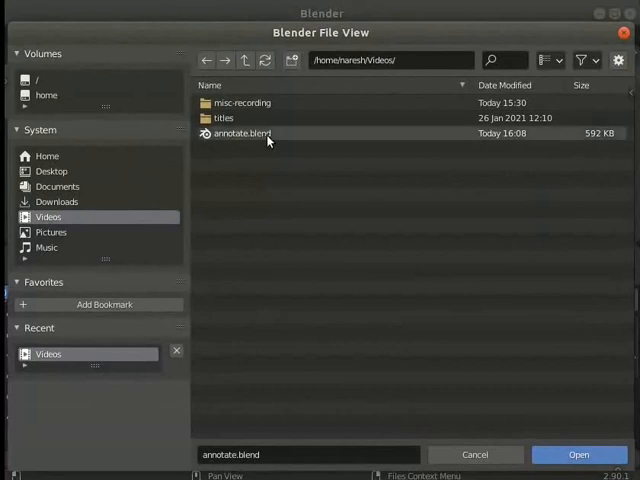
pyautogui.click(240, 133)
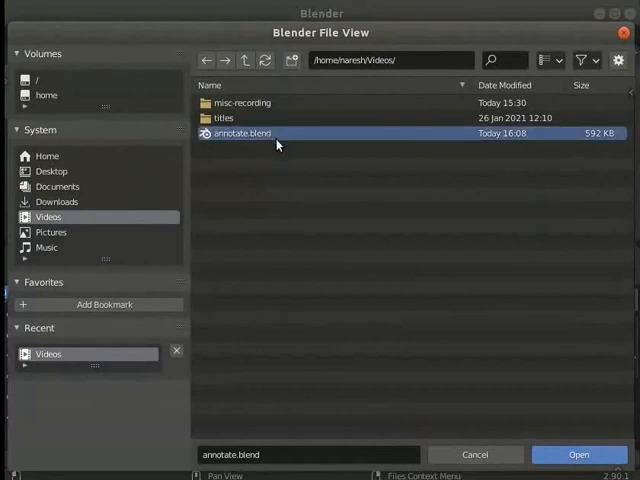
pyautogui.moveTo(285, 148)
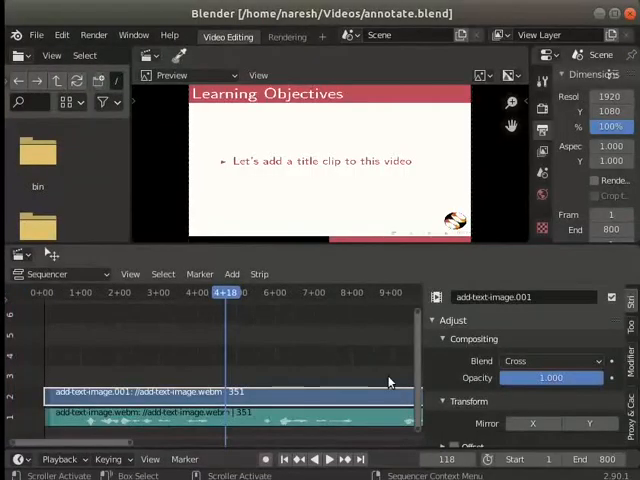
pyautogui.moveTo(337, 407)
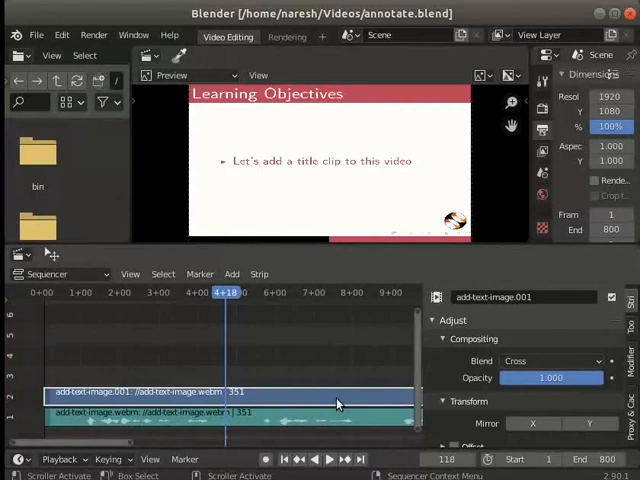
pyautogui.moveTo(295, 402)
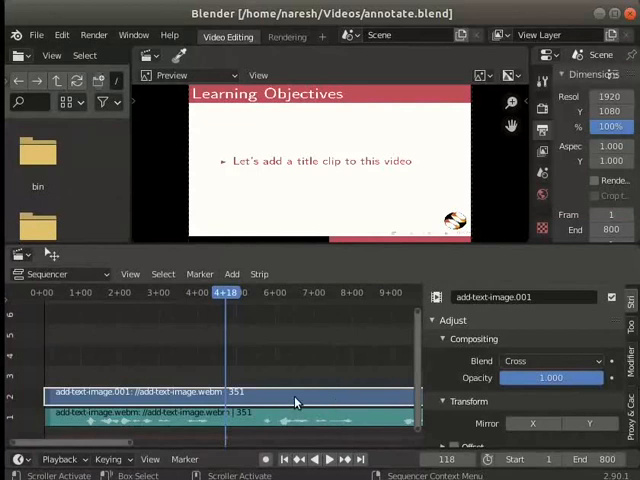
# Step: Add a Text strip to the sequencer at the playhead
pyautogui.click(232, 274)
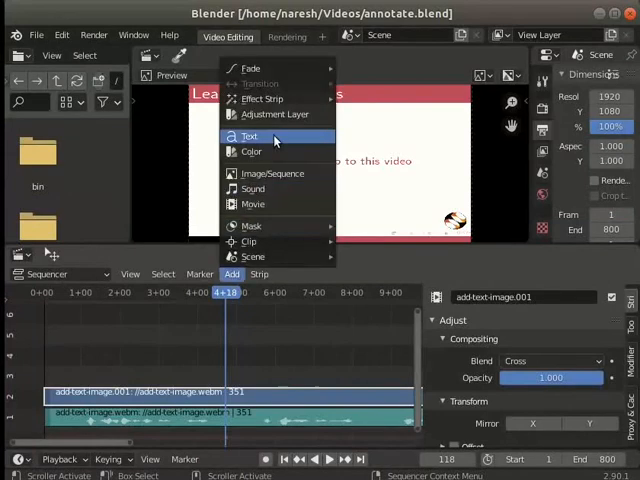
pyautogui.click(249, 136)
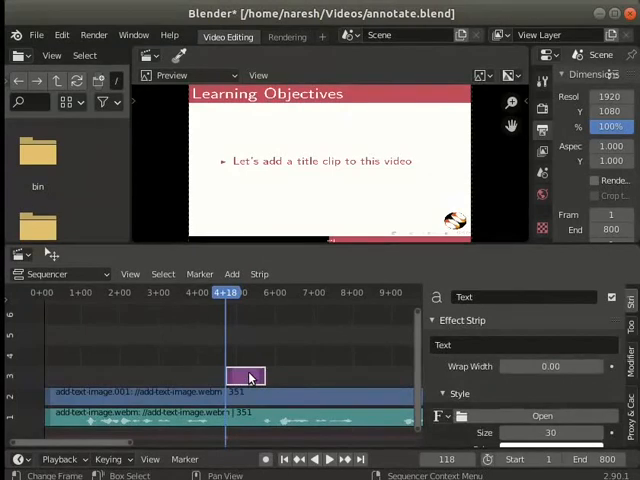
pyautogui.moveTo(570, 310)
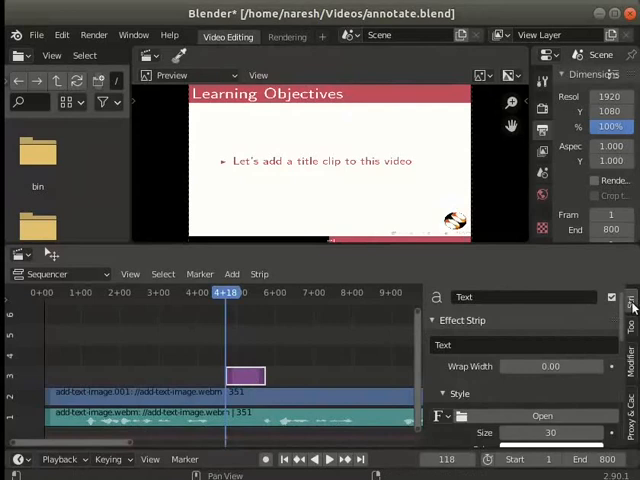
pyautogui.moveTo(510, 297)
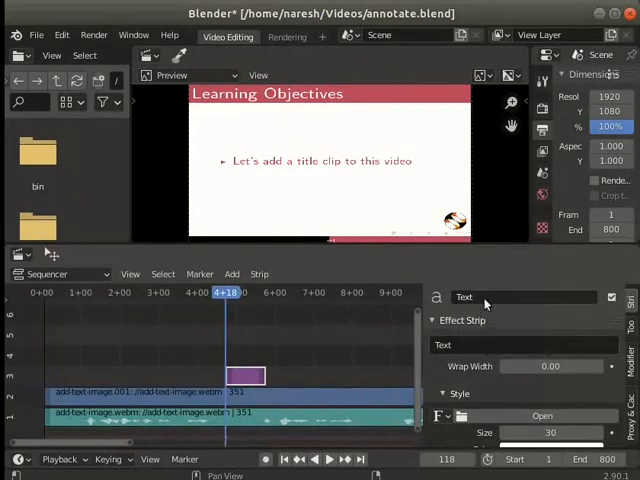
pyautogui.moveTo(490, 297)
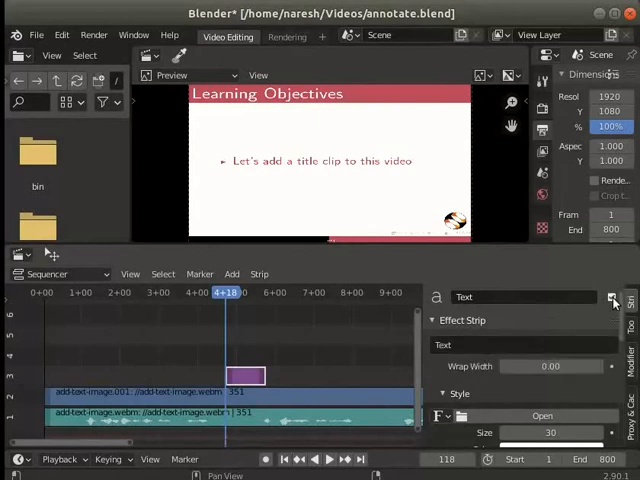
pyautogui.moveTo(410, 320)
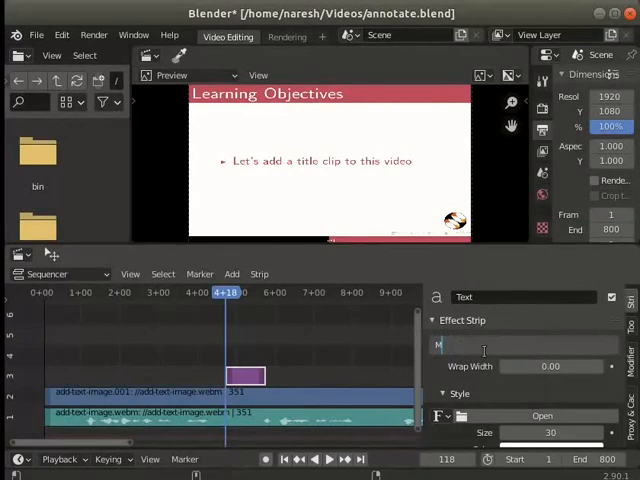
# Step: Type 'My first title clip' as the text strip's content
pyautogui.write('My first title')
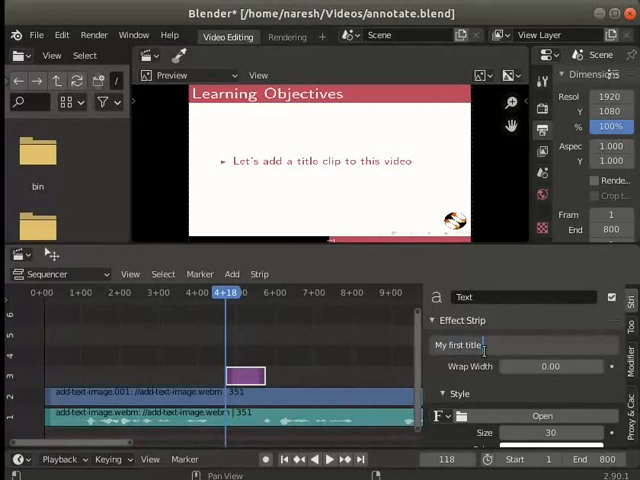
pyautogui.write('clip')
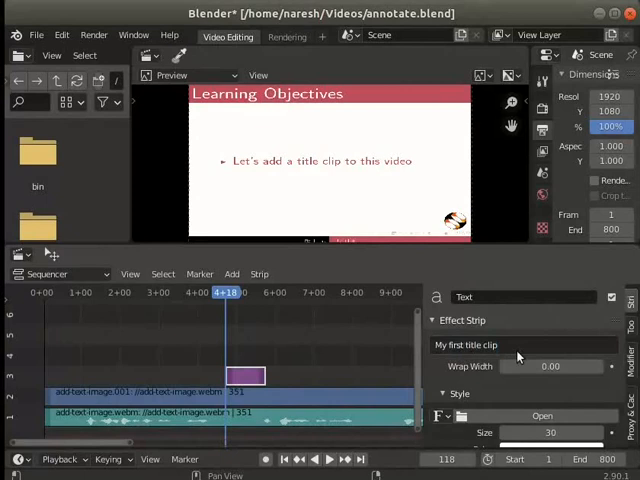
# Step: Scroll the Strip sidebar down to the text strip's Style and Layout settings
pyautogui.scroll(-3)
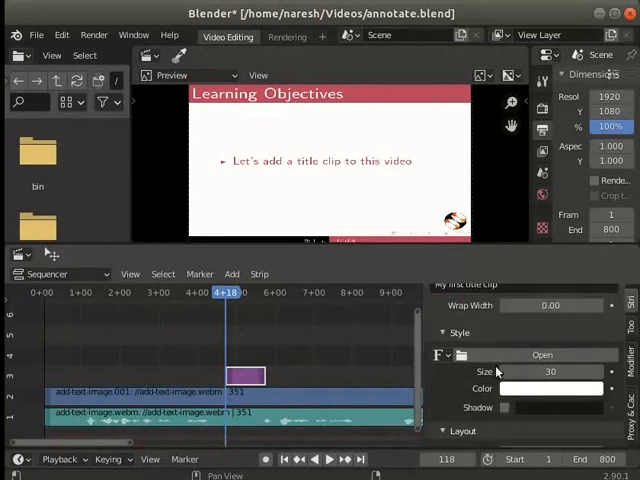
pyautogui.scroll(-3)
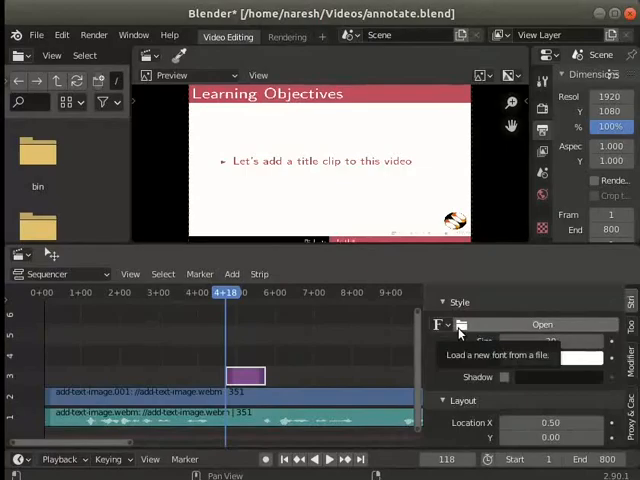
pyautogui.click(542, 324)
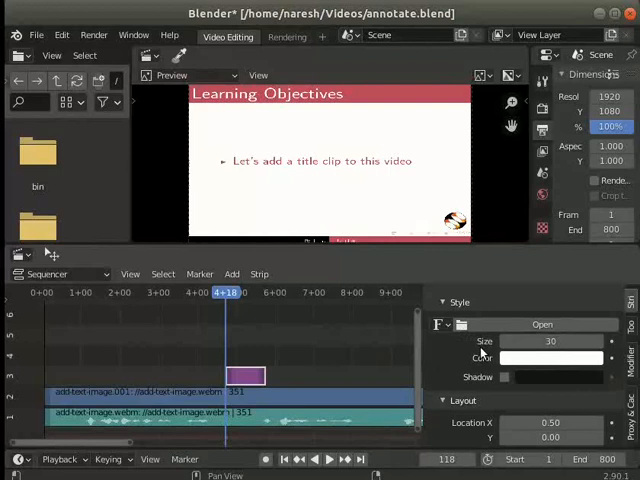
pyautogui.moveTo(549, 341)
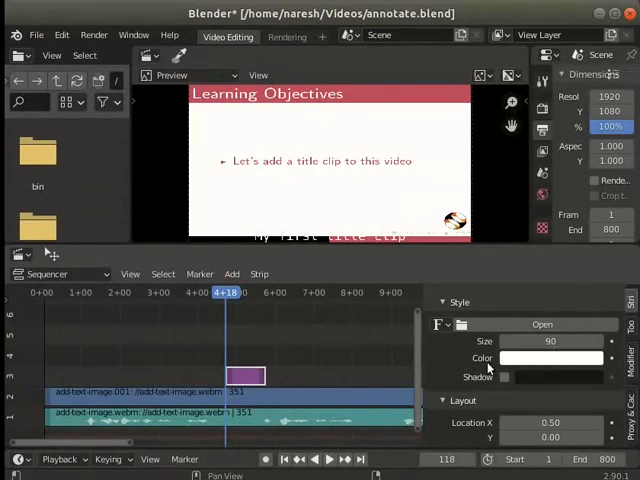
pyautogui.moveTo(432, 311)
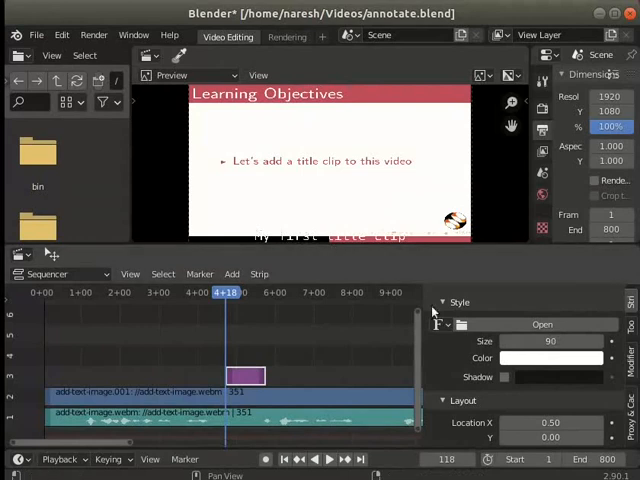
pyautogui.moveTo(548, 358)
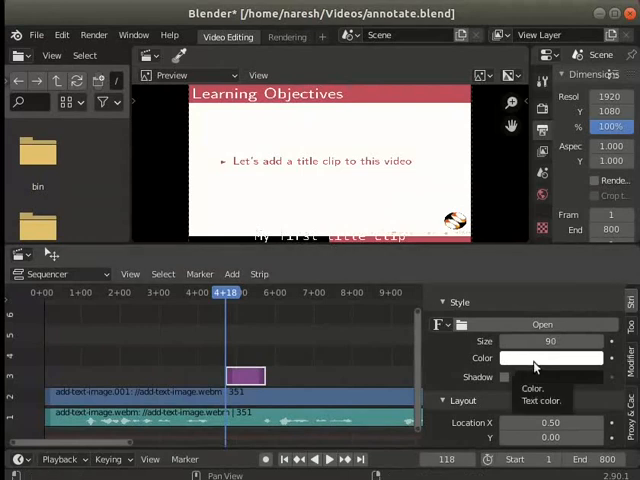
# Step: Set the title text colour to blue in the colour picker
pyautogui.click(548, 357)
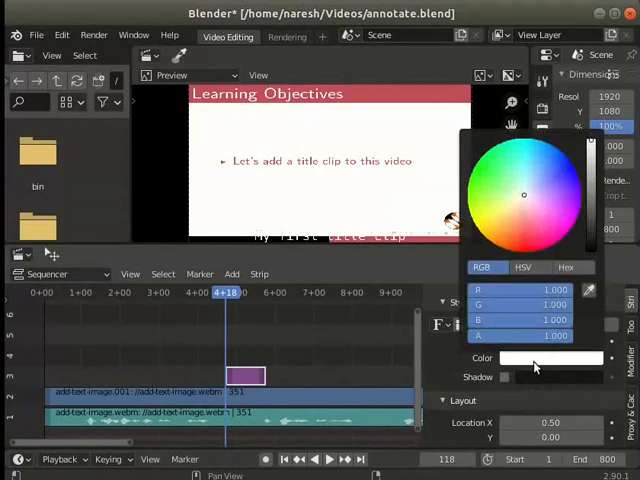
pyautogui.moveTo(504, 289)
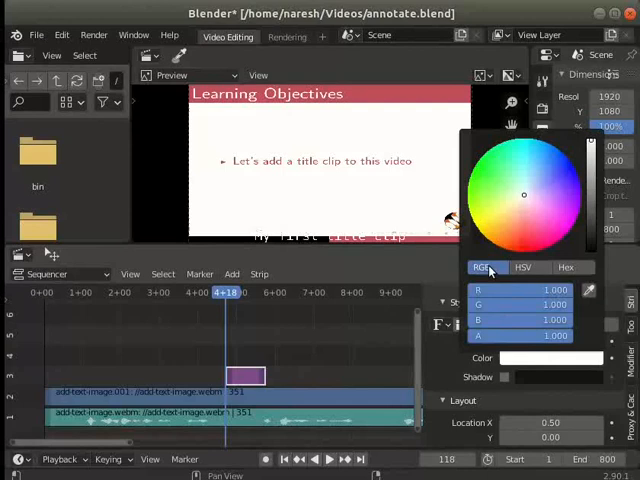
pyautogui.moveTo(561, 190)
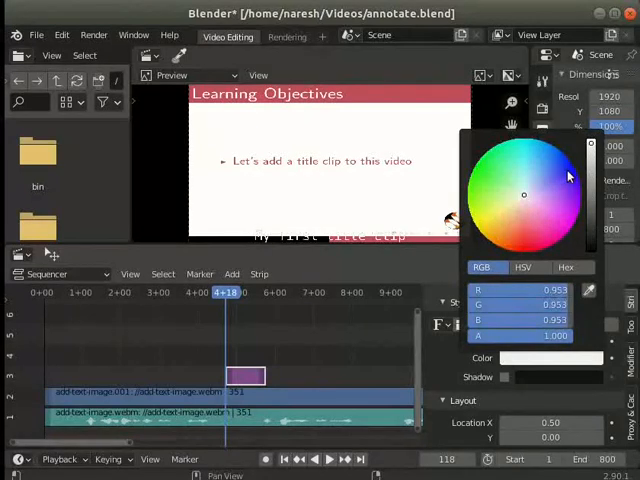
pyautogui.click(570, 178)
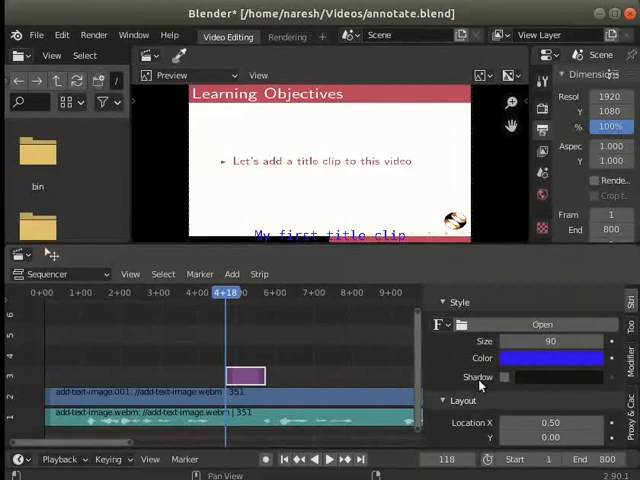
pyautogui.moveTo(505, 377)
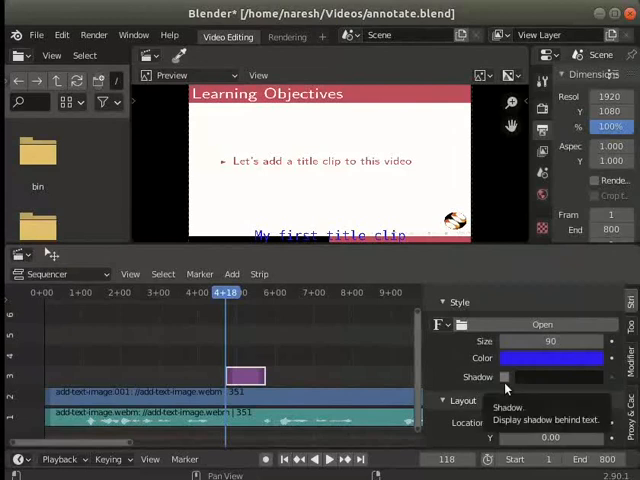
# Step: Enable a black shadow behind the title text
pyautogui.click(505, 377)
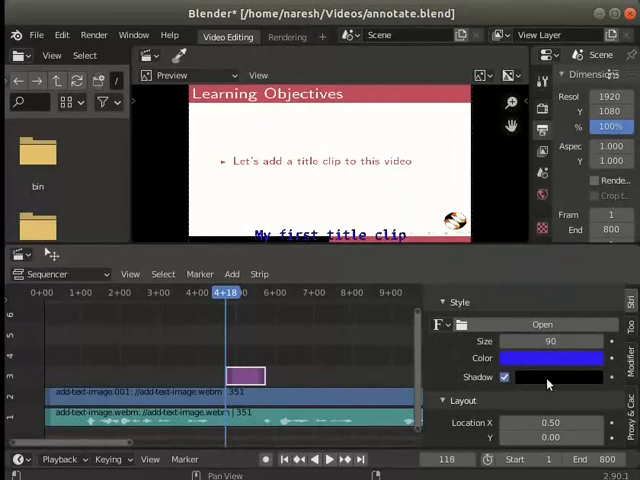
pyautogui.moveTo(558, 382)
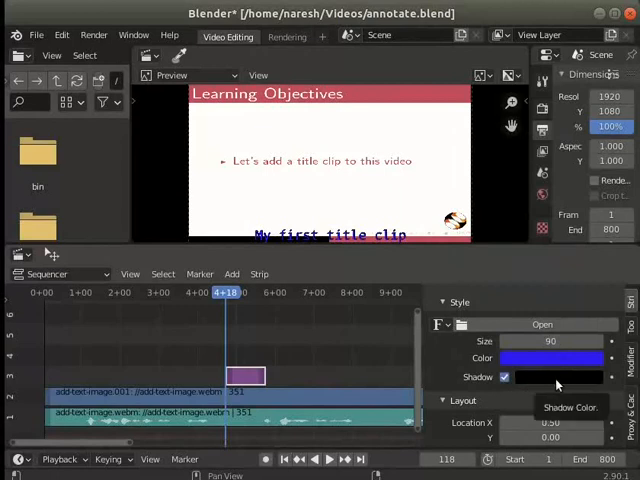
pyautogui.click(558, 358)
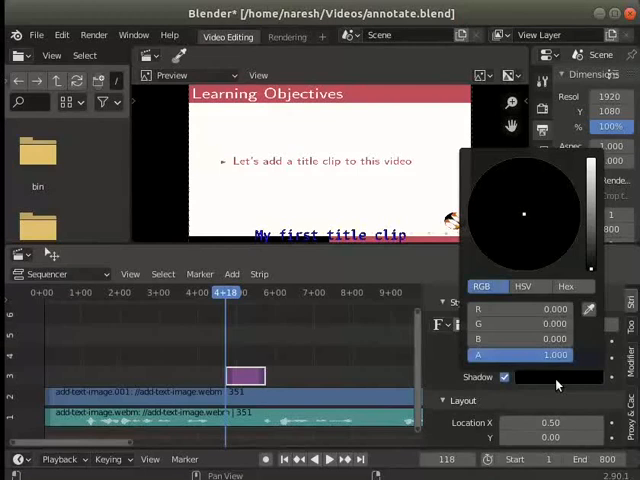
pyautogui.moveTo(582, 278)
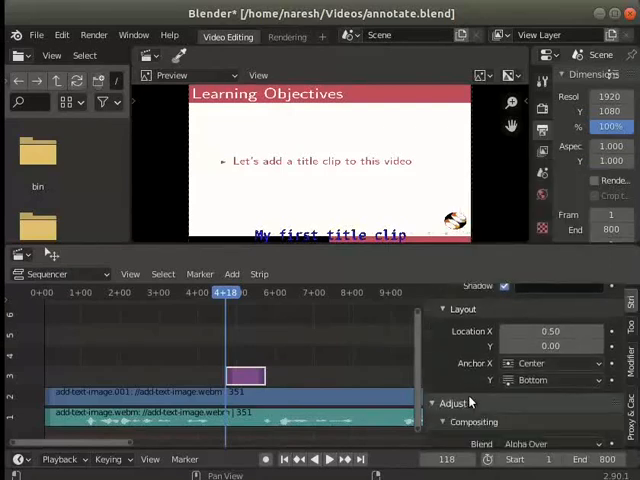
pyautogui.moveTo(481, 340)
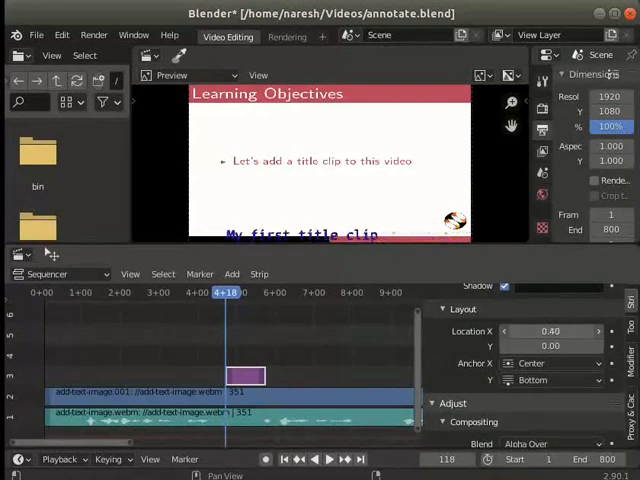
# Step: Set the title location to X 0.50 and Y 0.39
pyautogui.click(550, 331)
pyautogui.write('0.5')
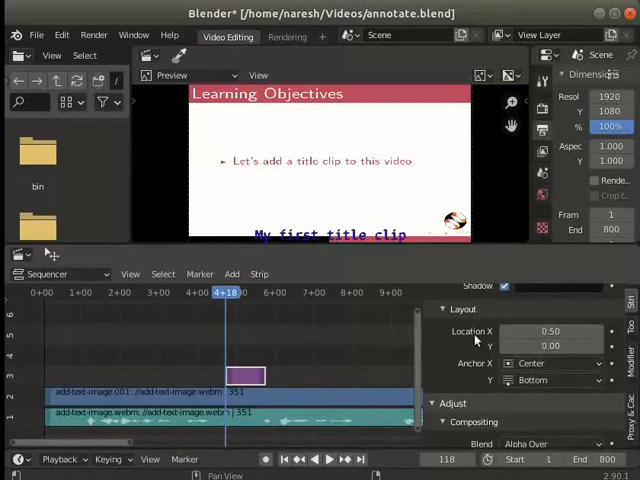
pyautogui.moveTo(480, 340)
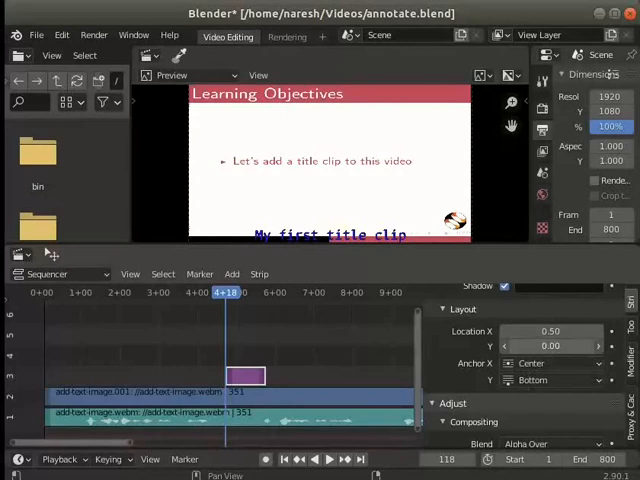
pyautogui.click(550, 346)
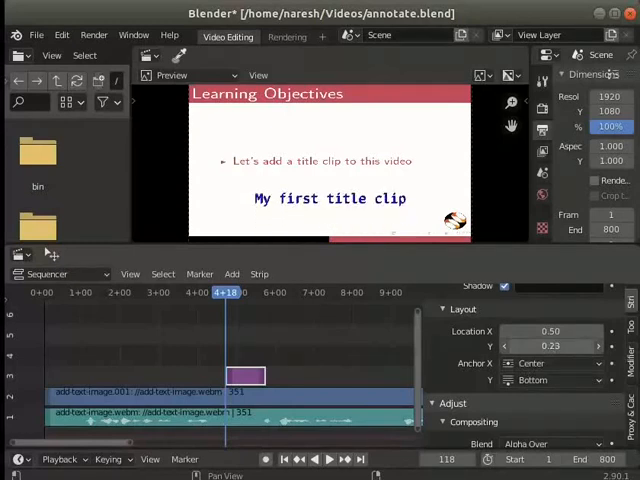
pyautogui.click(550, 346)
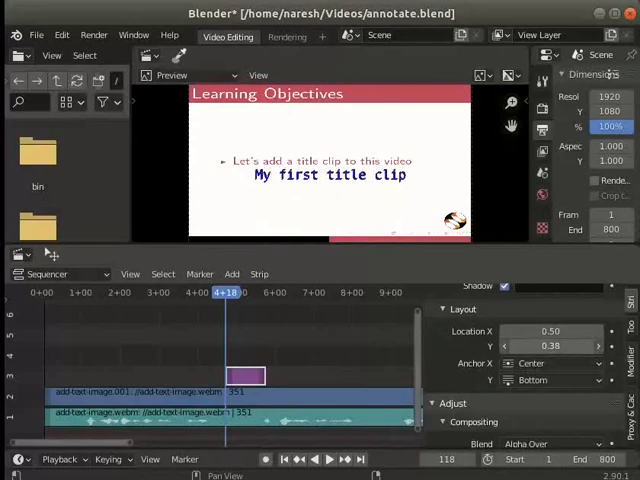
pyautogui.click(551, 345)
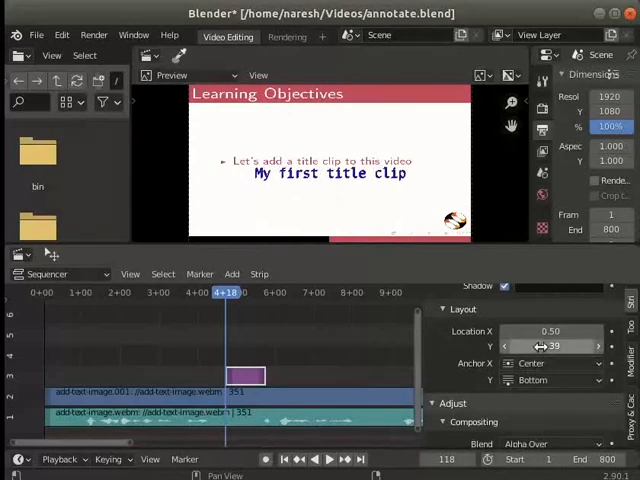
pyautogui.click(551, 346)
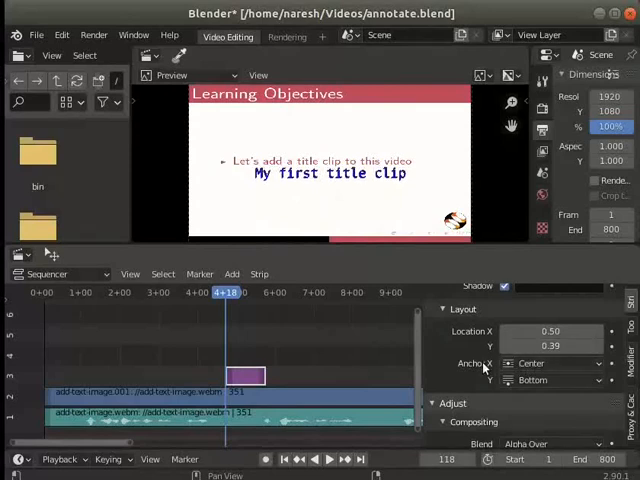
pyautogui.click(550, 363)
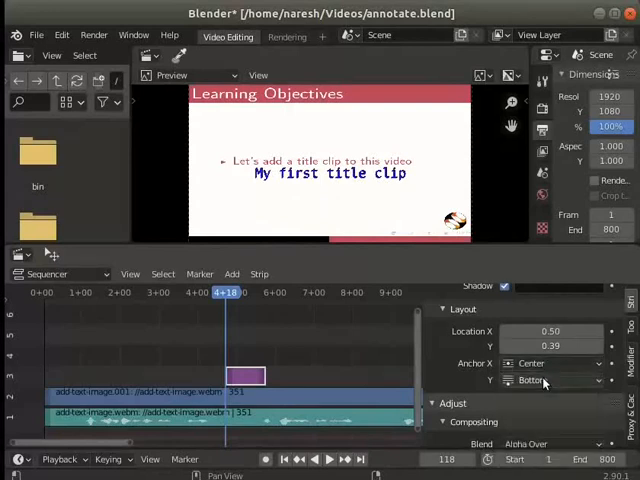
pyautogui.scroll(-3)
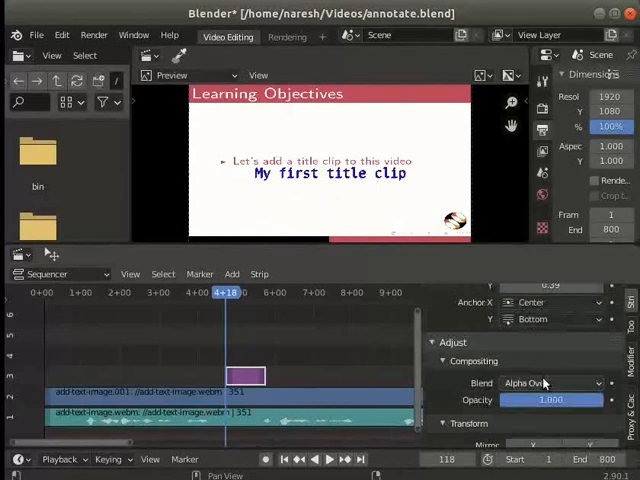
# Step: Extend the title strip's duration from 25 to 124 frames
pyautogui.scroll(-3)
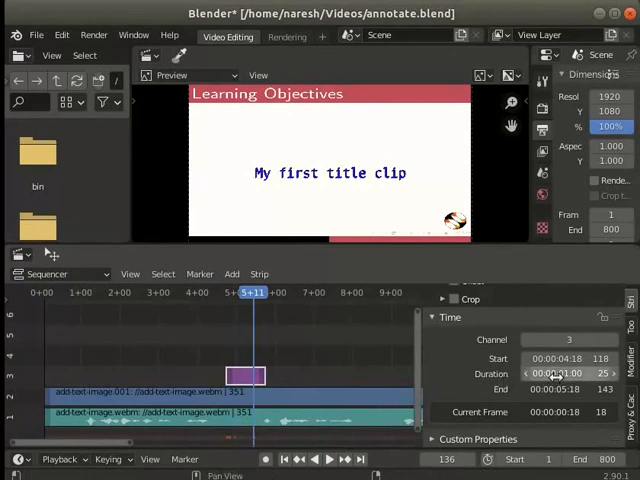
pyautogui.moveTo(600, 373)
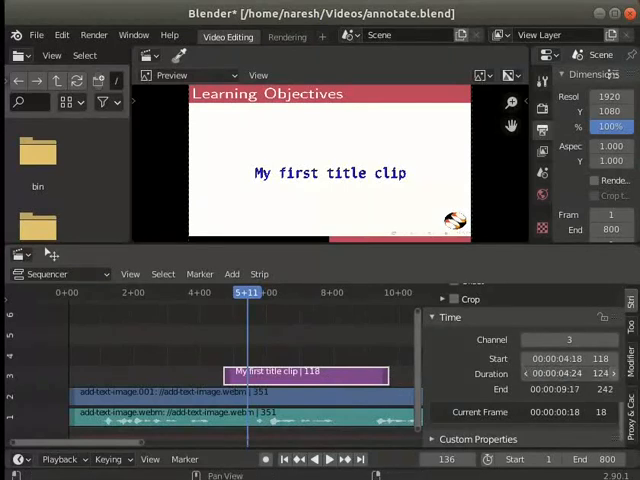
pyautogui.click(620, 373)
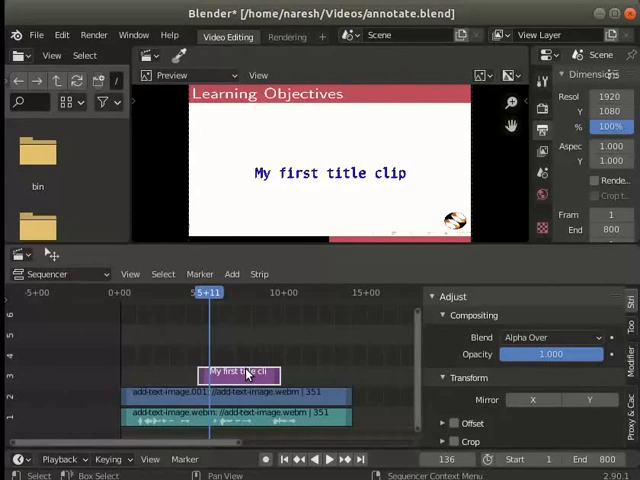
pyautogui.moveTo(370, 375)
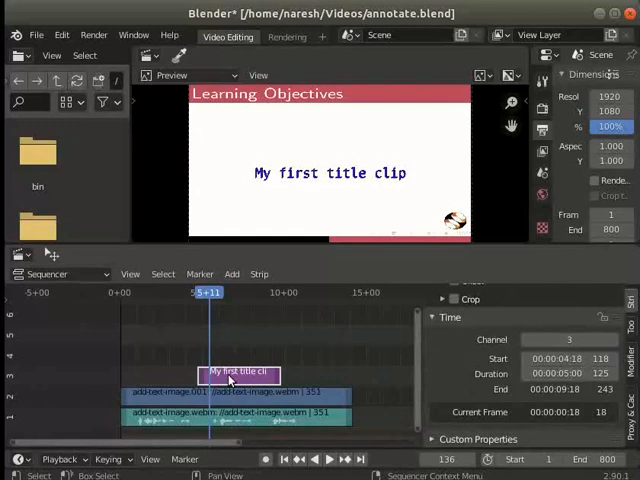
# Step: Slide the title strip left to sit just before frame 0
pyautogui.moveTo(240, 373); pyautogui.dragTo(70, 373)
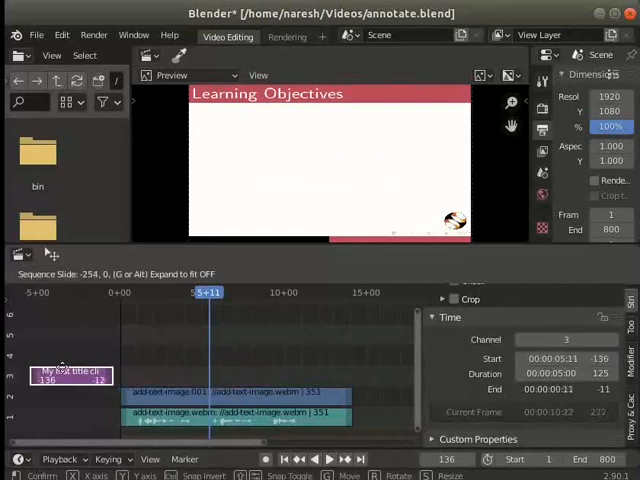
pyautogui.moveTo(70, 372); pyautogui.dragTo(80, 372)
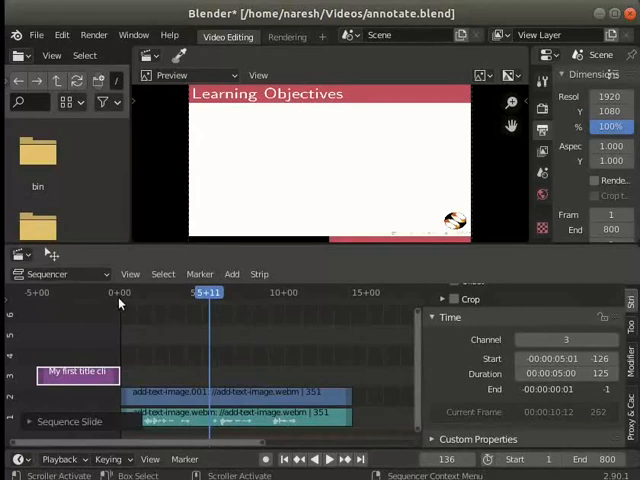
pyautogui.moveTo(122, 310)
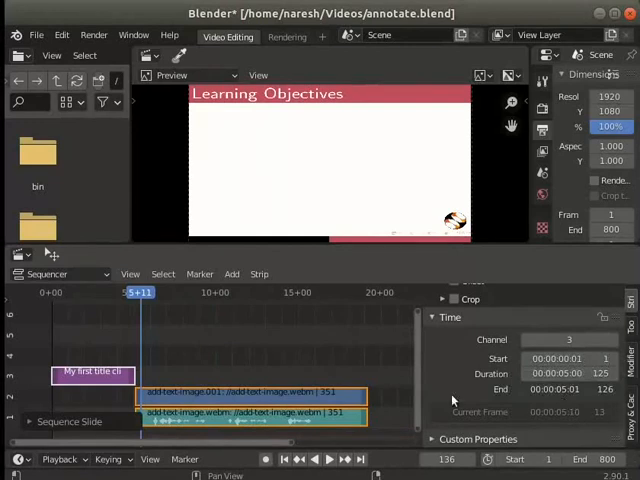
pyautogui.moveTo(370, 365)
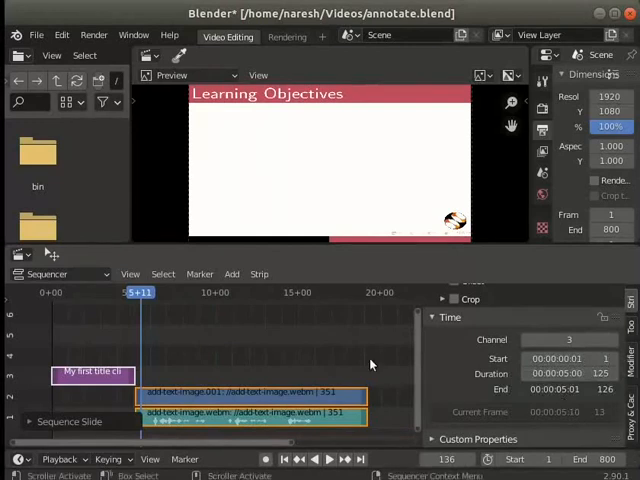
# Step: Move the playhead to a later frame and open the Add strip menu
pyautogui.click(185, 398)
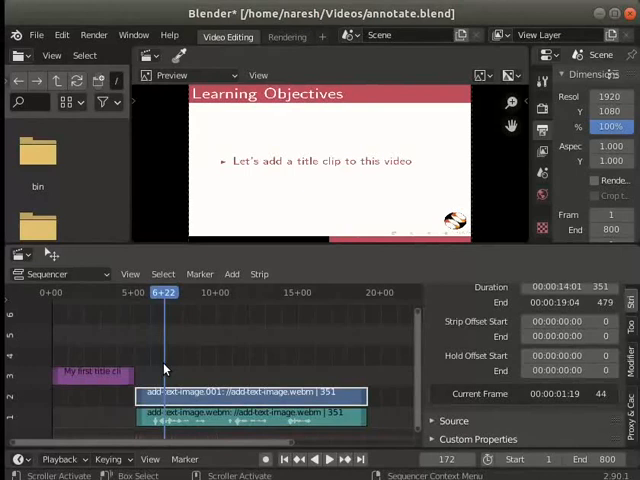
pyautogui.moveTo(247, 300)
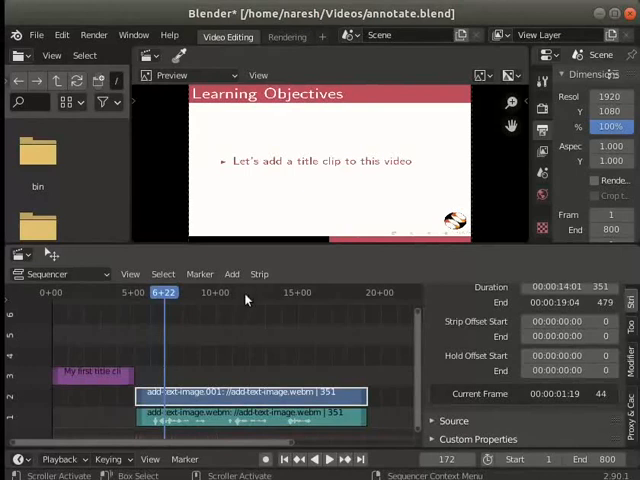
pyautogui.click(232, 274)
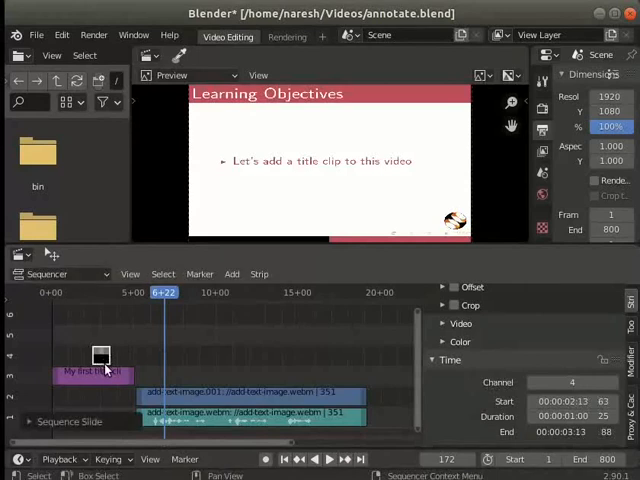
pyautogui.moveTo(100, 358)
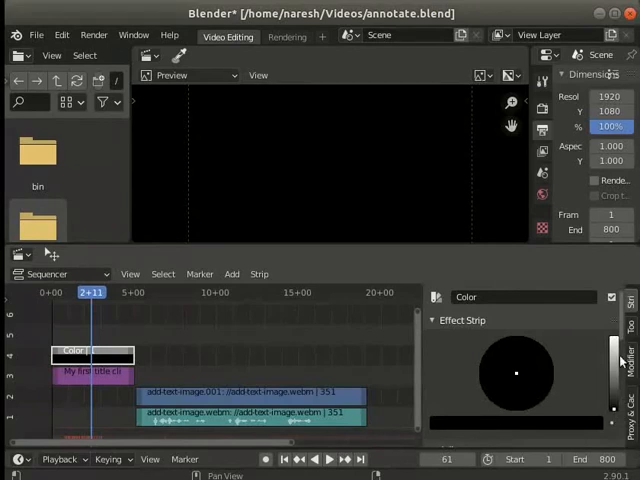
# Step: Brighten the colour strip from black and set its fill to green
pyautogui.click(516, 373)
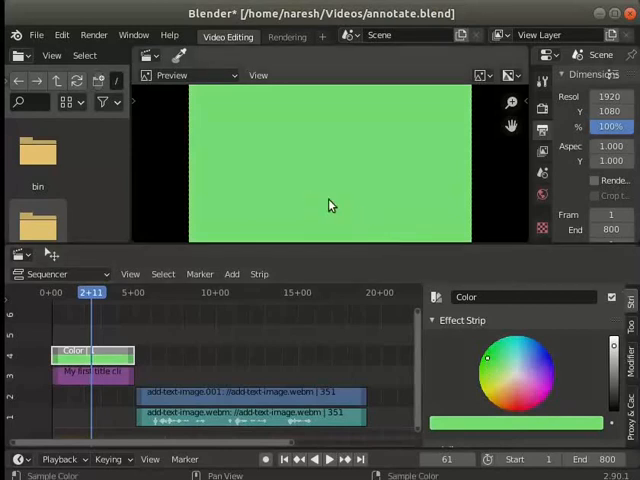
pyautogui.moveTo(365, 212)
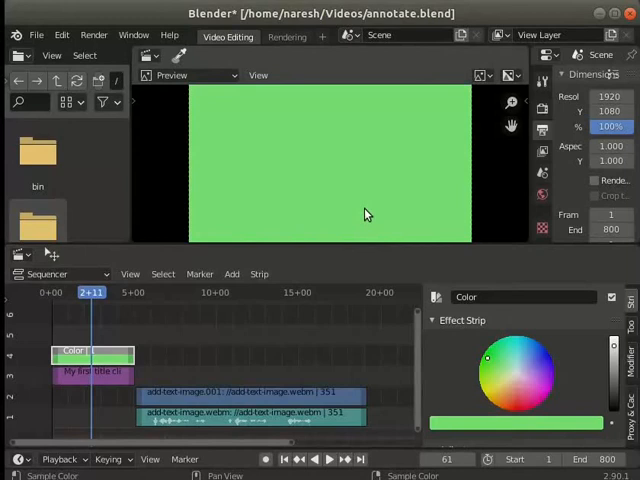
pyautogui.moveTo(443, 347)
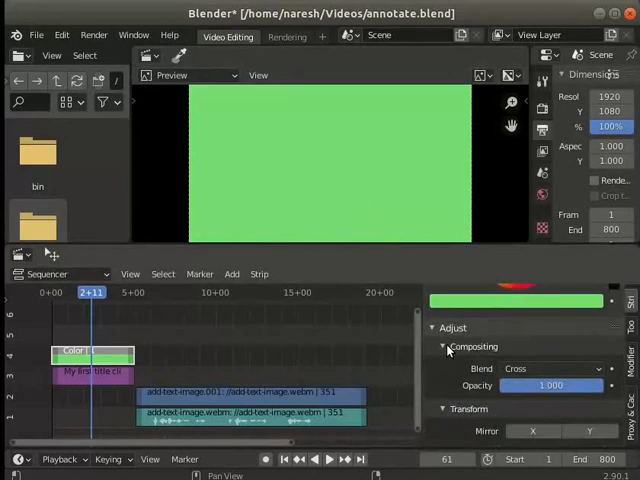
# Step: Set the green colour strip's Compositing blend mode to Alpha Under
pyautogui.click(442, 327)
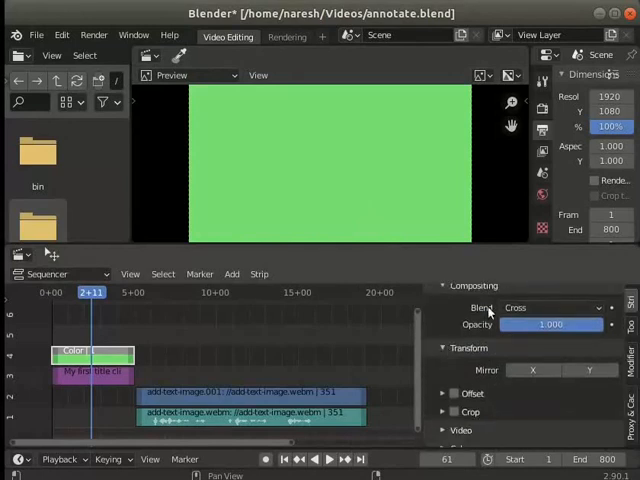
pyautogui.click(550, 307)
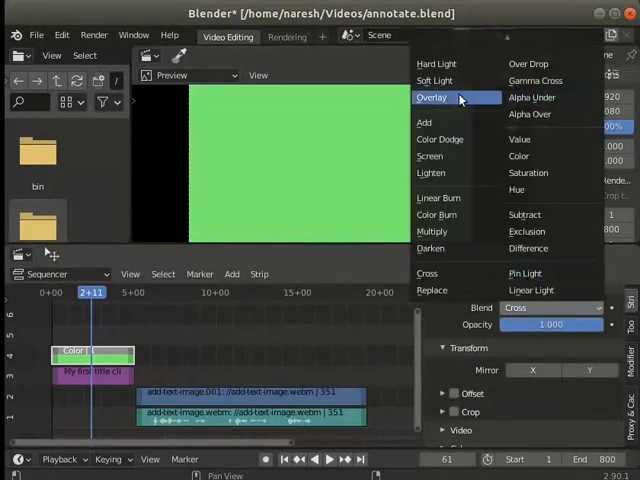
pyautogui.click(533, 97)
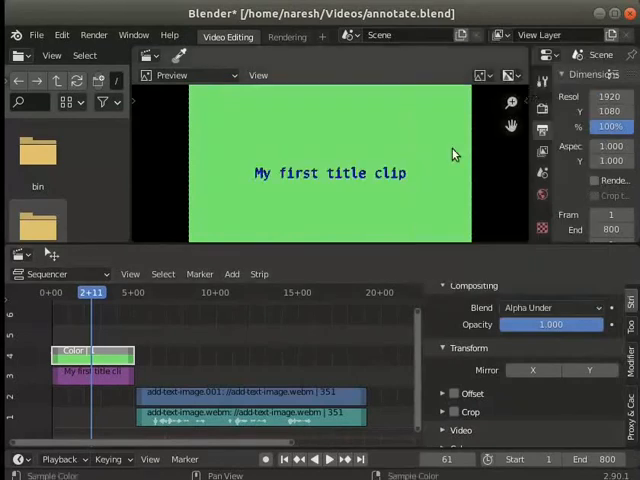
pyautogui.moveTo(332, 188)
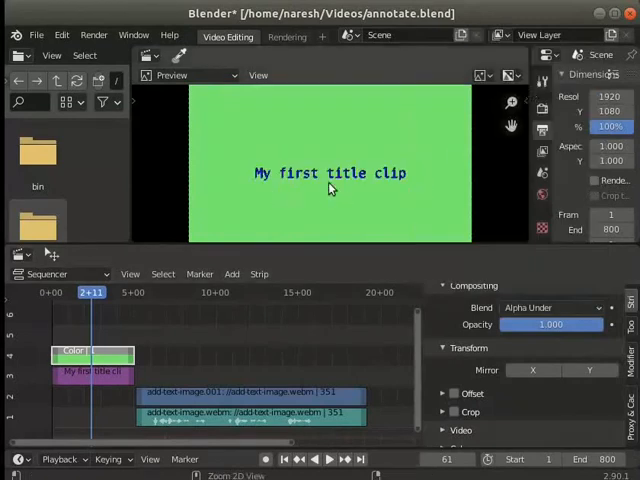
pyautogui.click(550, 307)
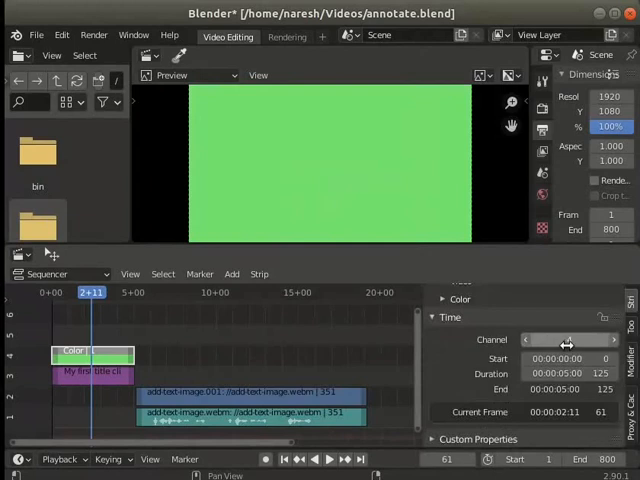
# Step: Set the title text strip's Channel to 5, then save the project from File
pyautogui.click(569, 340)
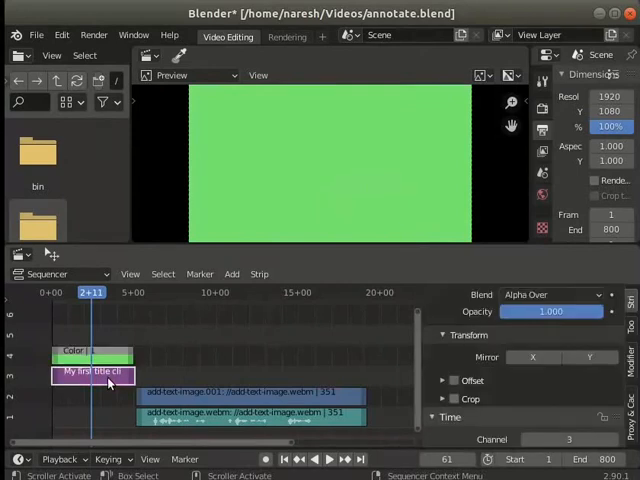
pyautogui.scroll(-3)
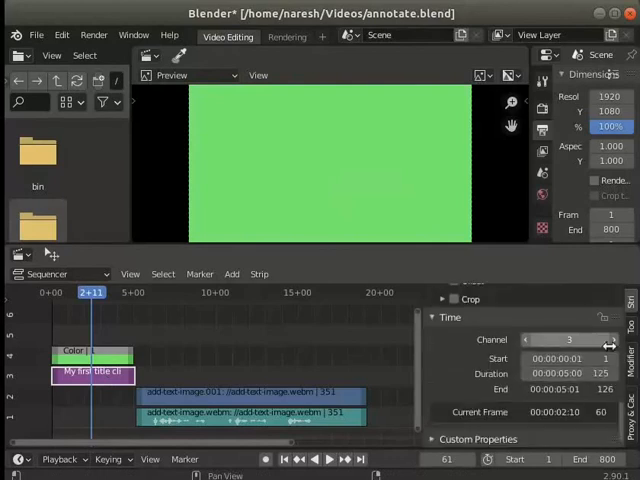
pyautogui.click(569, 340)
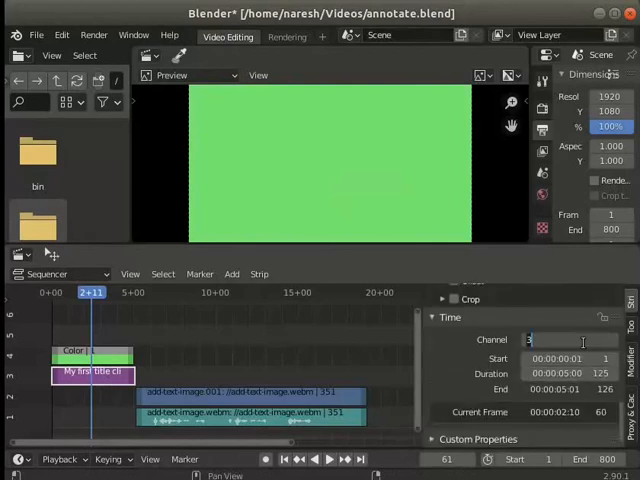
pyautogui.write('5')
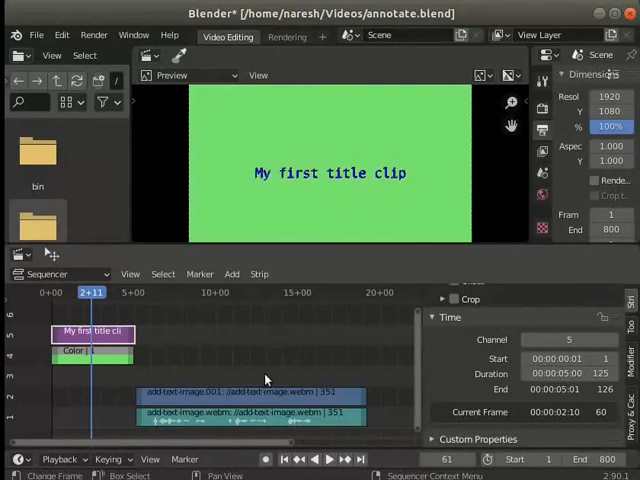
pyautogui.moveTo(90, 388)
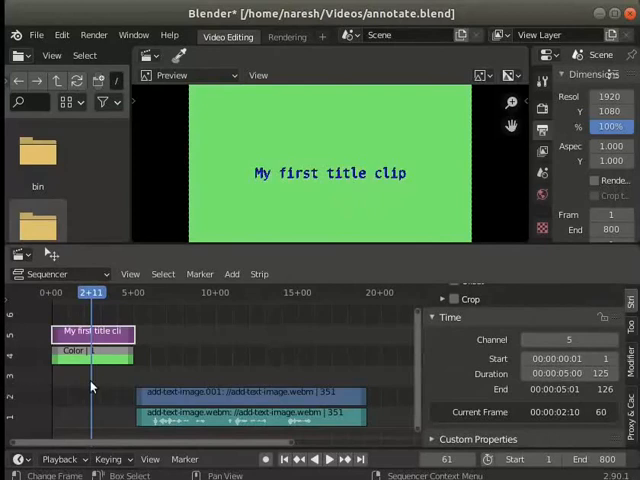
pyautogui.moveTo(252, 378)
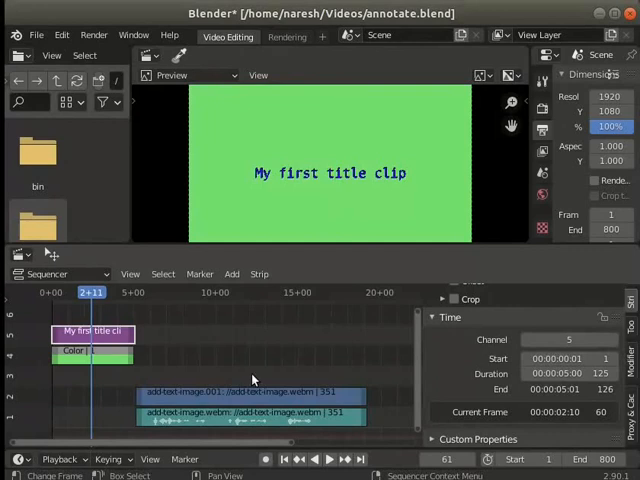
pyautogui.click(37, 34)
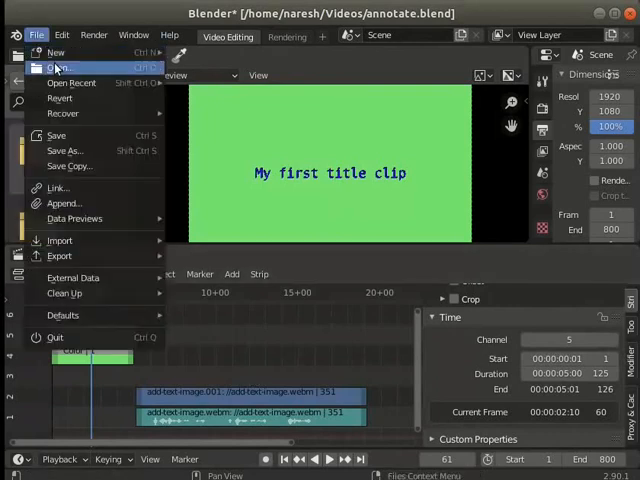
pyautogui.moveTo(57, 135)
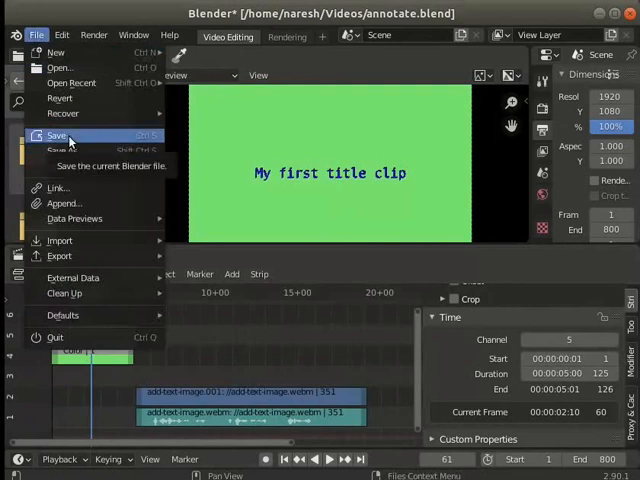